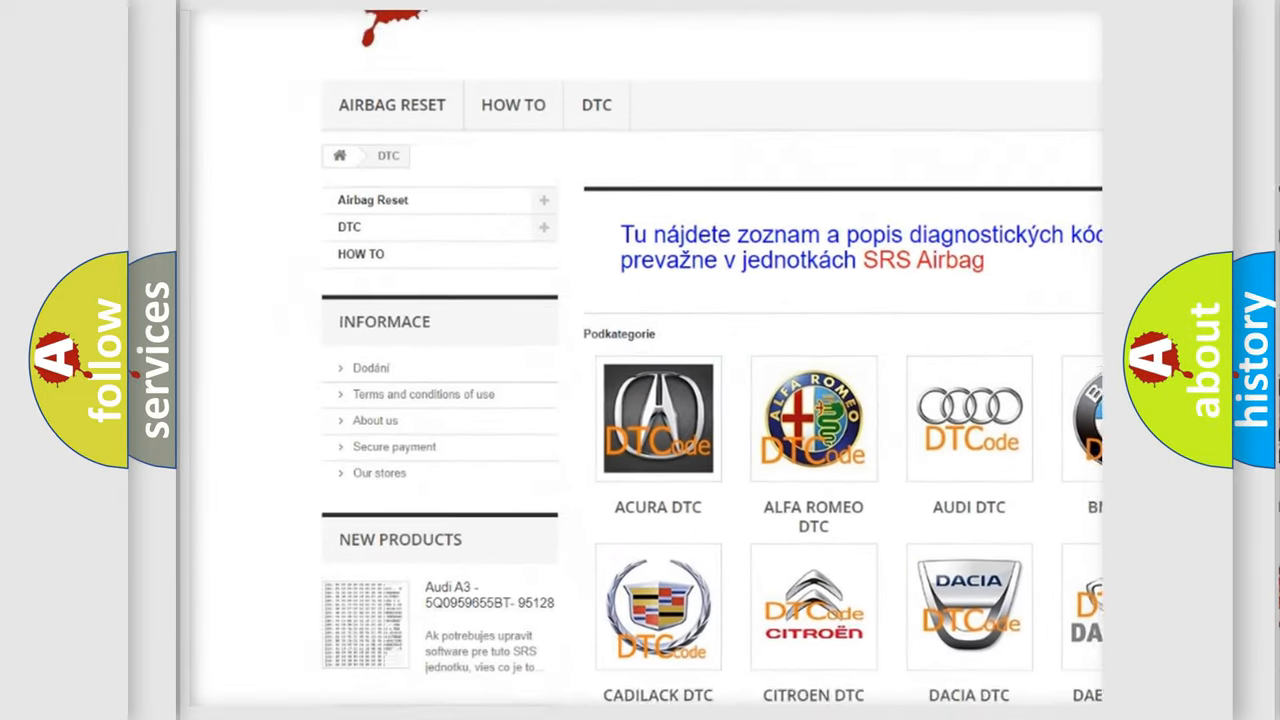
{"action": "scroll", "scroll_direction": "down", "scroll_amount": 3}
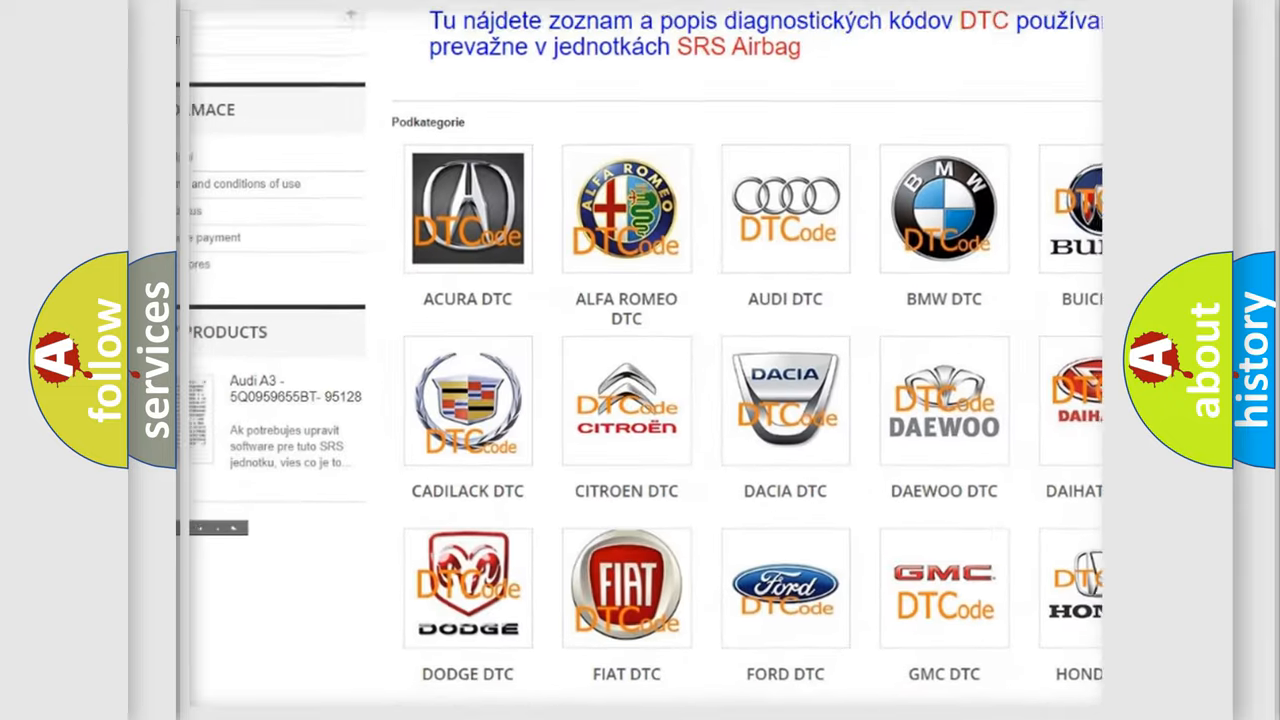
{"action": "scroll", "scroll_direction": "down", "scroll_amount": 3}
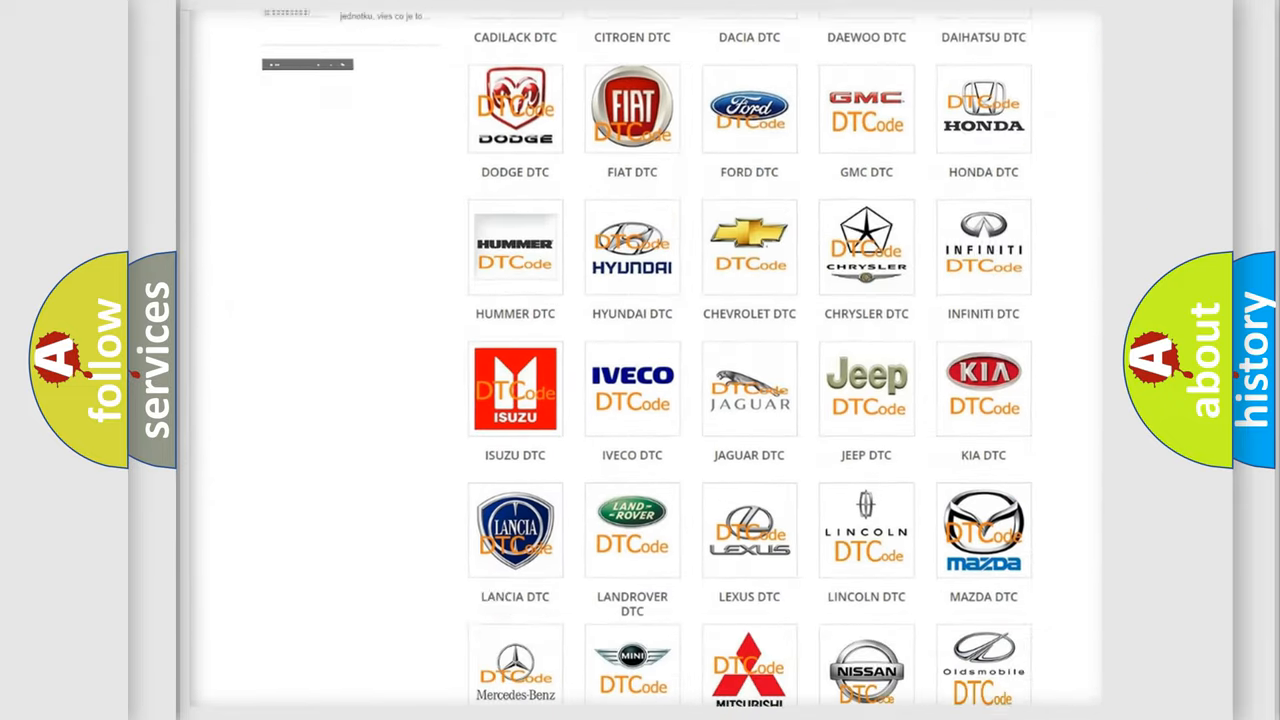
{"action": "scroll", "scroll_direction": "down", "scroll_amount": 3}
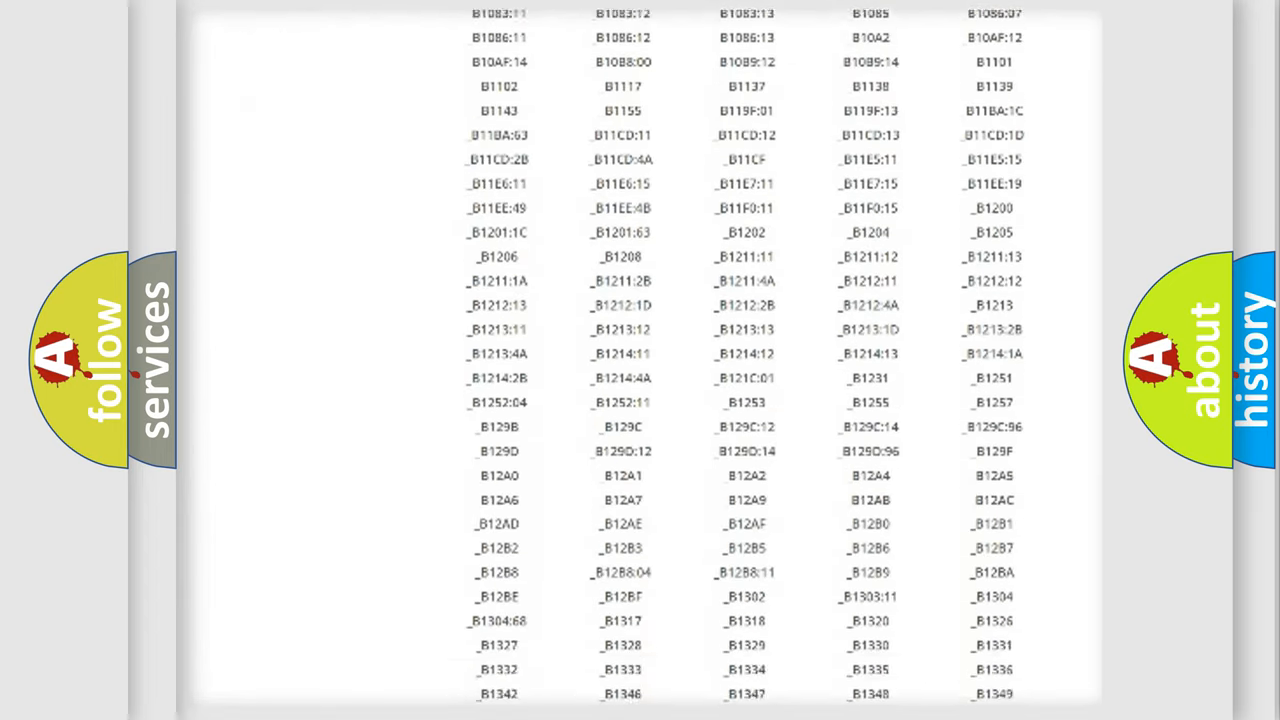
{"action": "scroll", "scroll_direction": "down", "scroll_amount": 3}
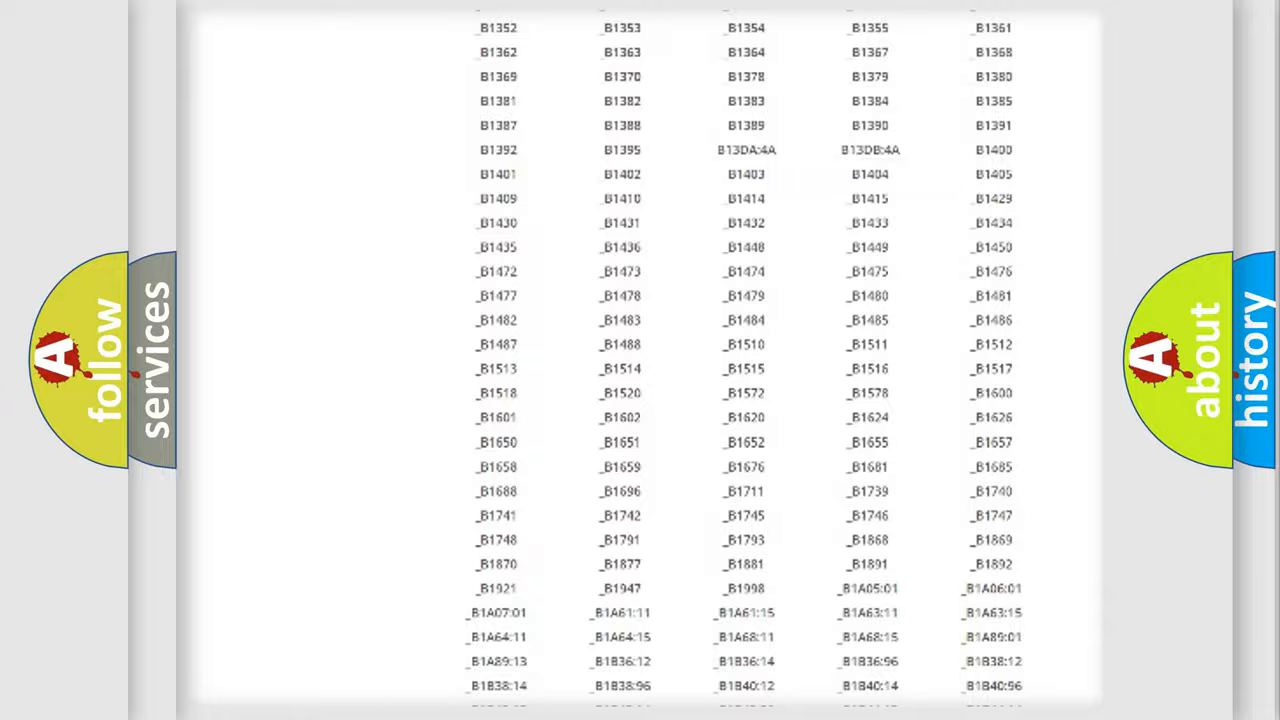